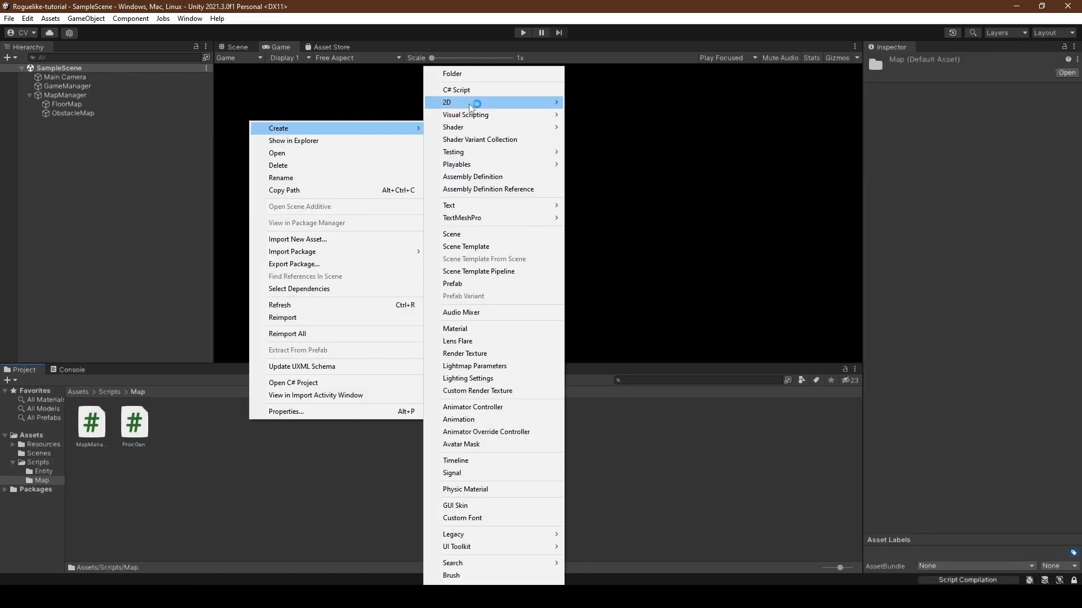
Step: Create a new C# script named RectangularRoom in the Unity Scripts/Map folder
click(456, 89)
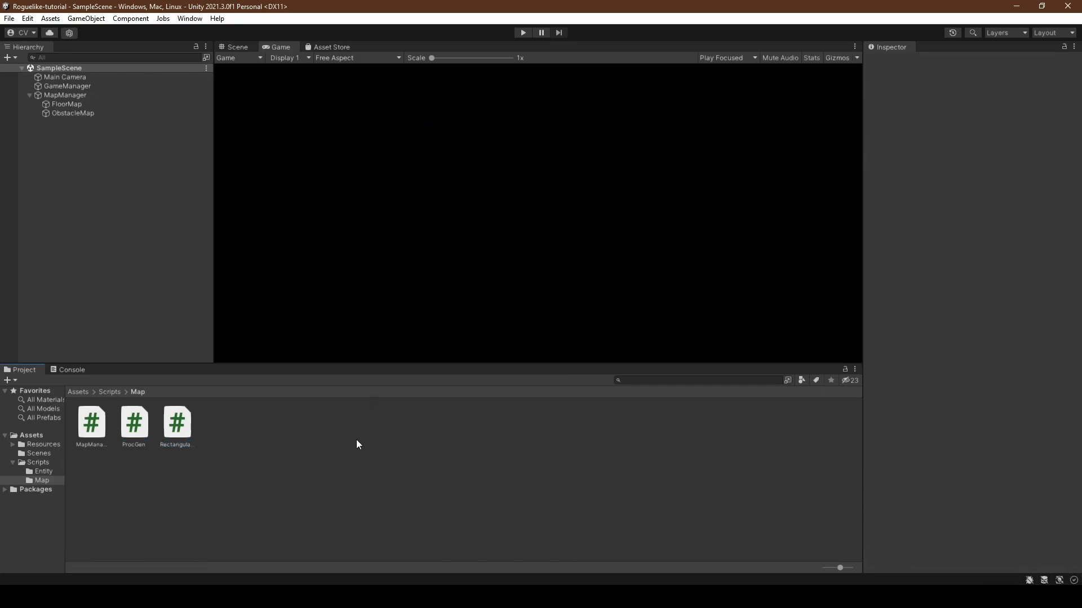
mouse_move(148, 422)
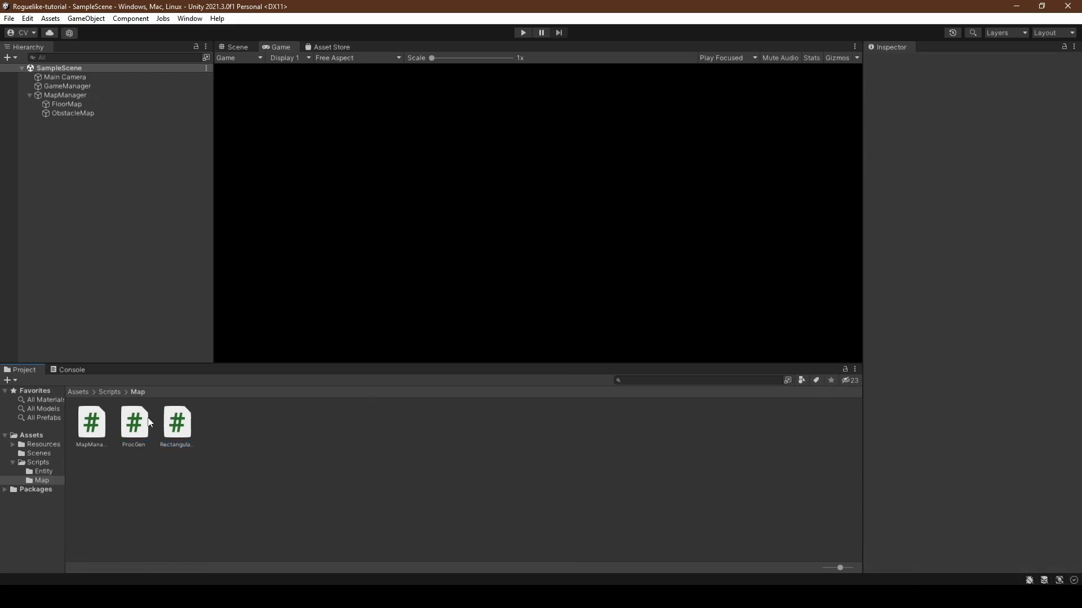
Step: Open ProcGen.cs in Visual Studio Code and replace Start/Update with a GenerateDungeon signature
double_click(134, 422)
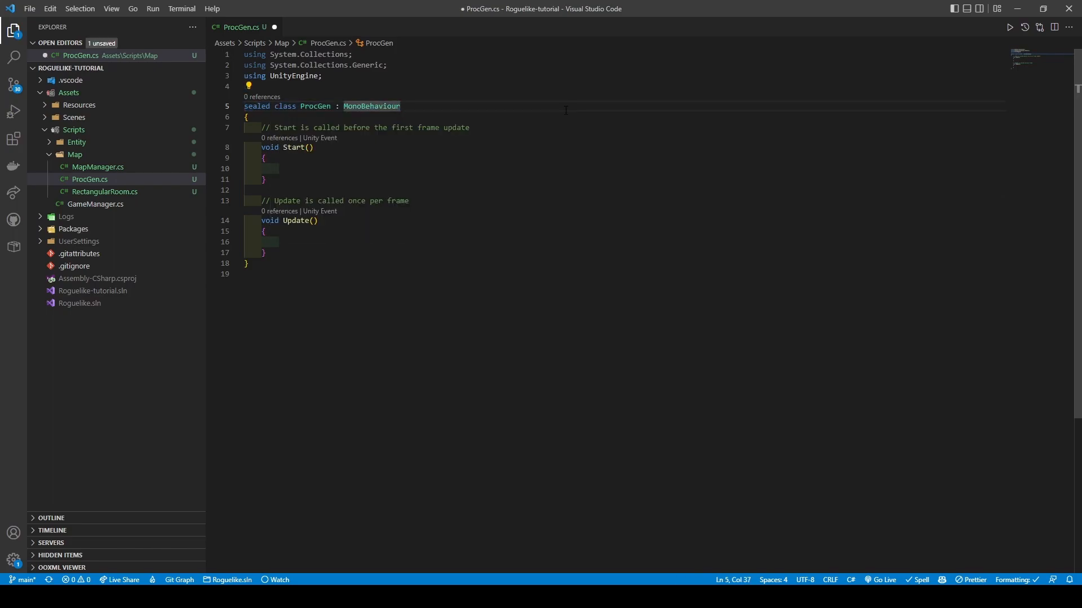
mouse_move(555, 113)
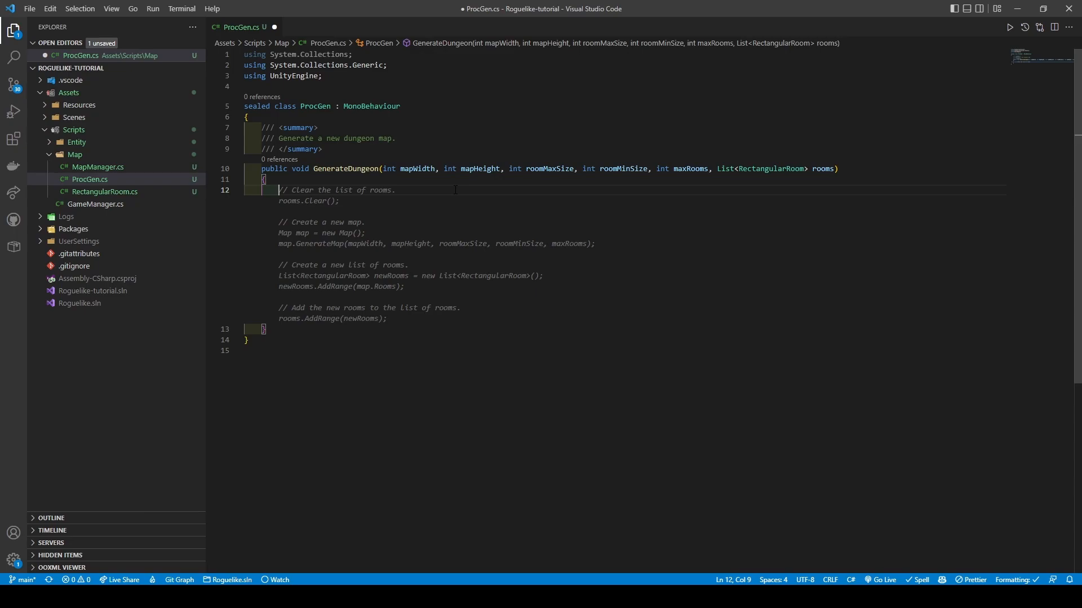
Step: Make RectangularRoom a [System.Serializable] class with fields, constructor, Center and bounds methods
click(104, 191)
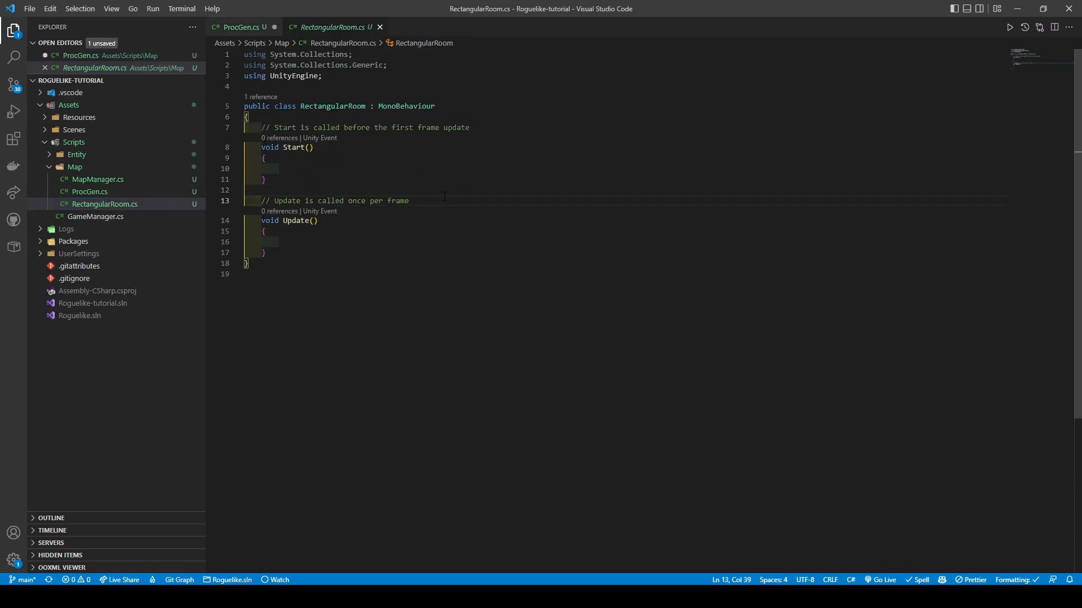
click(408, 201)
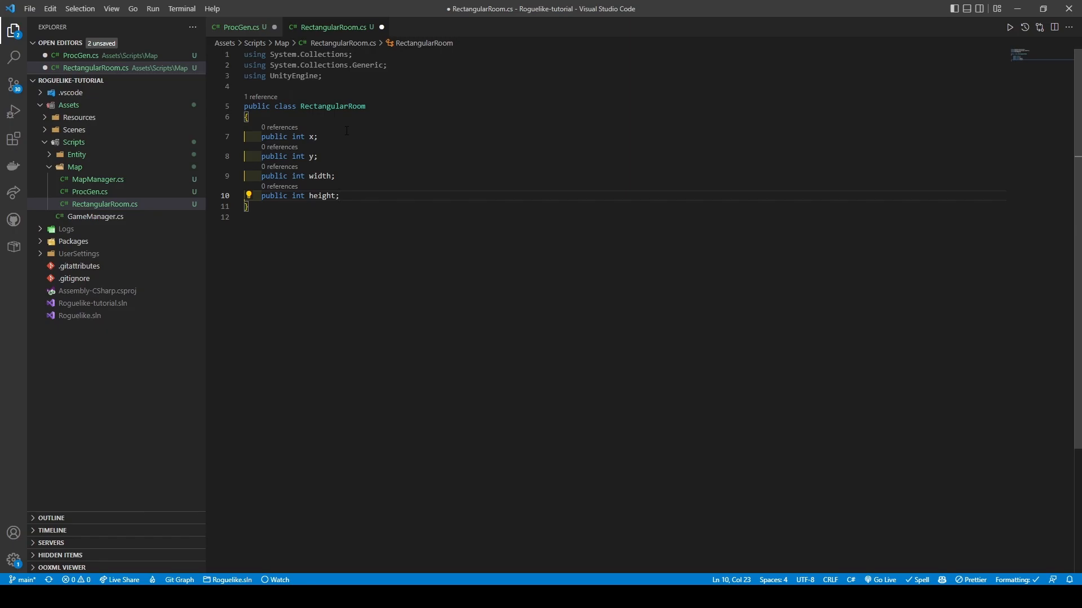
text(public RectangularRoom(int x, int y, int width, int height))
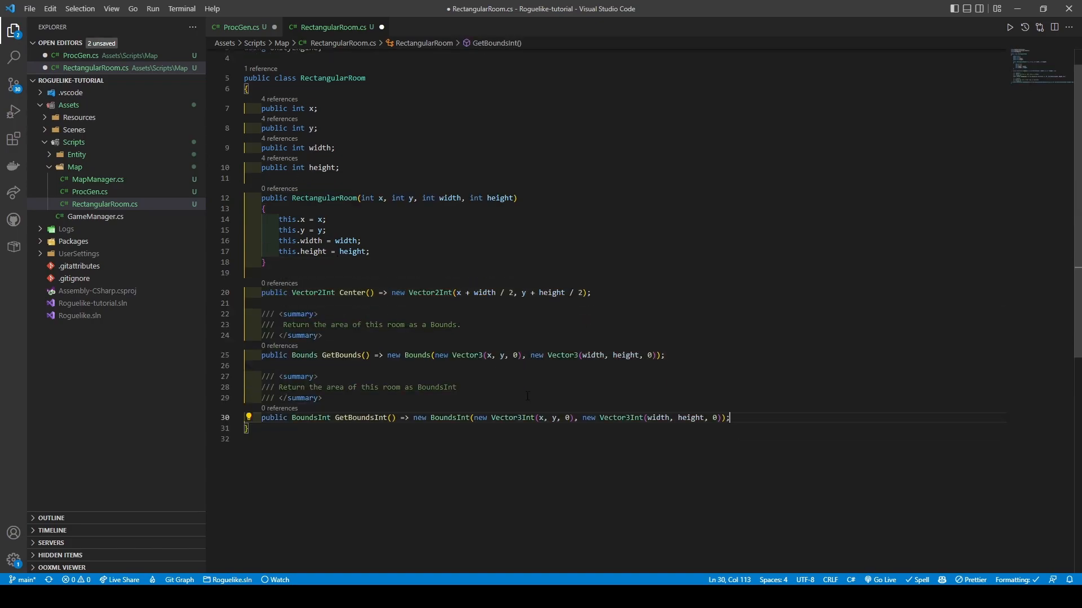
key(ctrl+s)
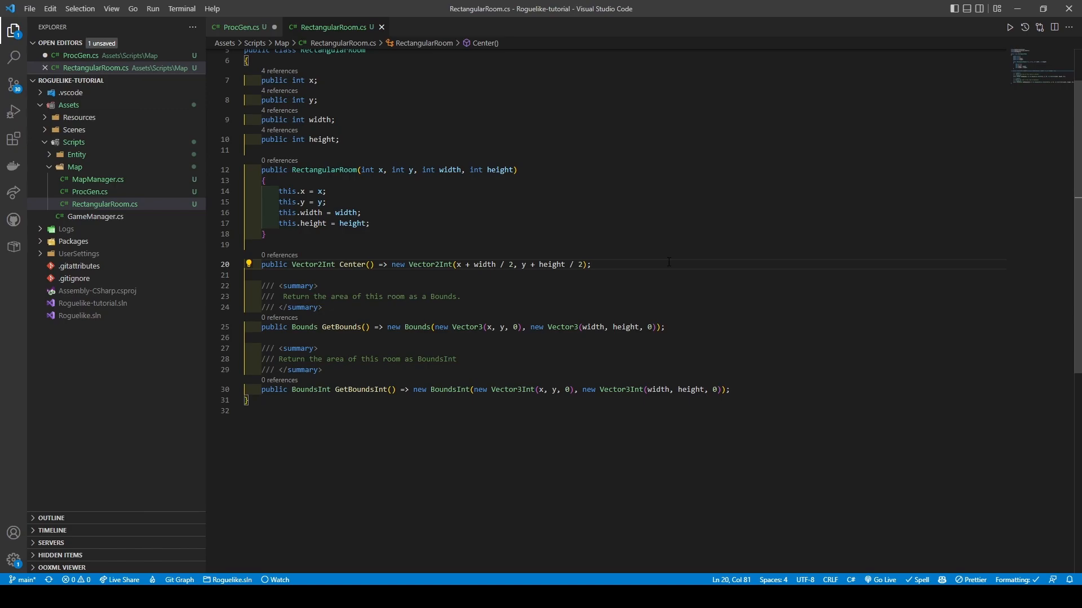
scroll(up, 3)
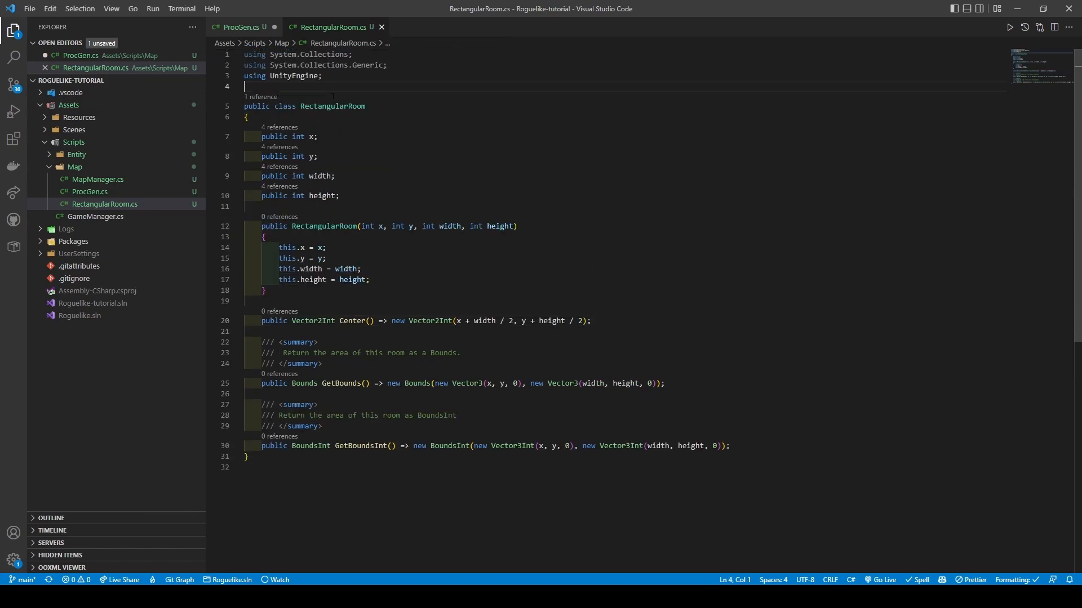
text([System.Serializable])
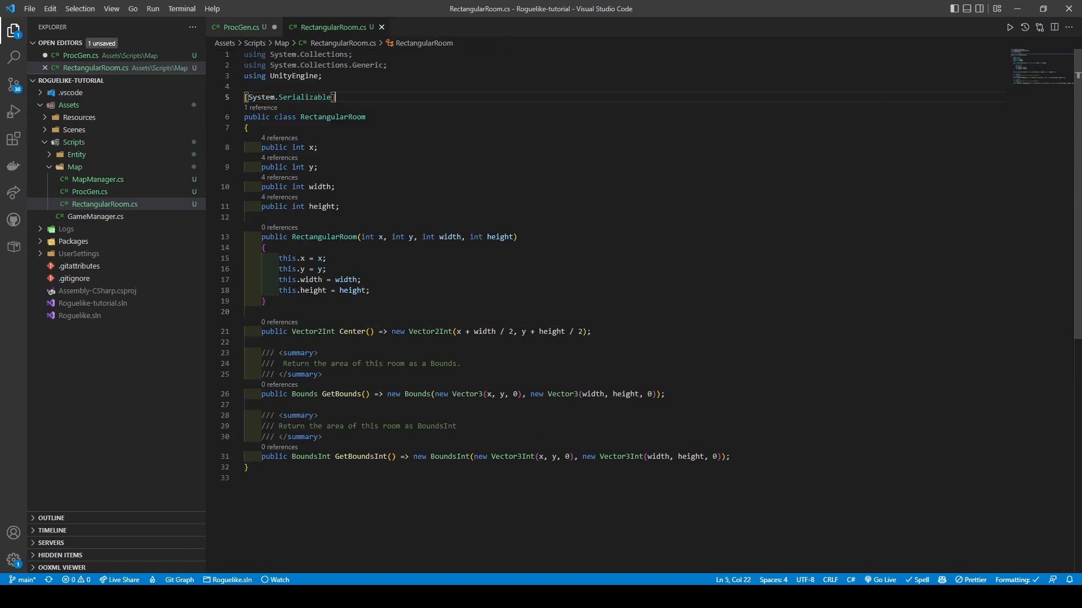
Step: Loop roomNum up to maxRooms, creating each RectangularRoom with random size and position
click(238, 27)
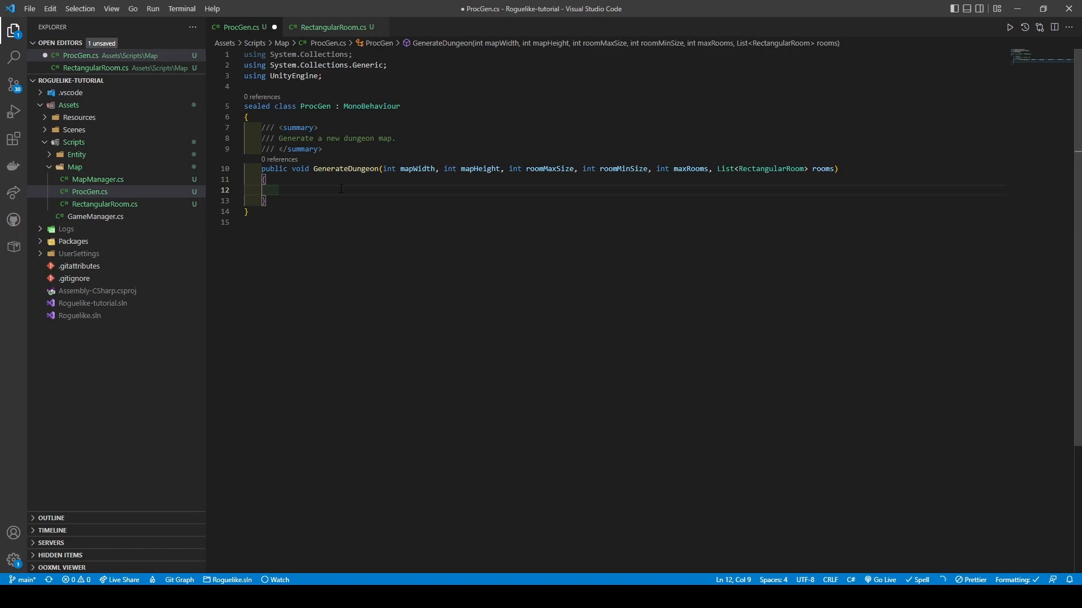
text(for (int roomNum = 0; roomNum < maxRooms; roomNum++))
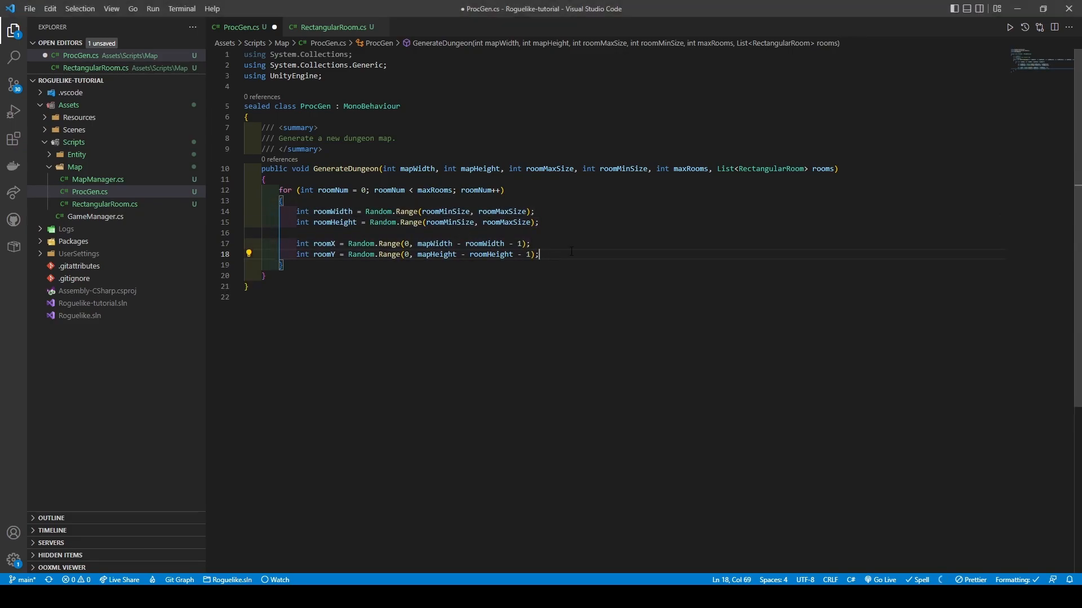
text(RectangularRoom newRoom = new RectangularRoom(roomX, roomY, roomWidth, roomHeight);)
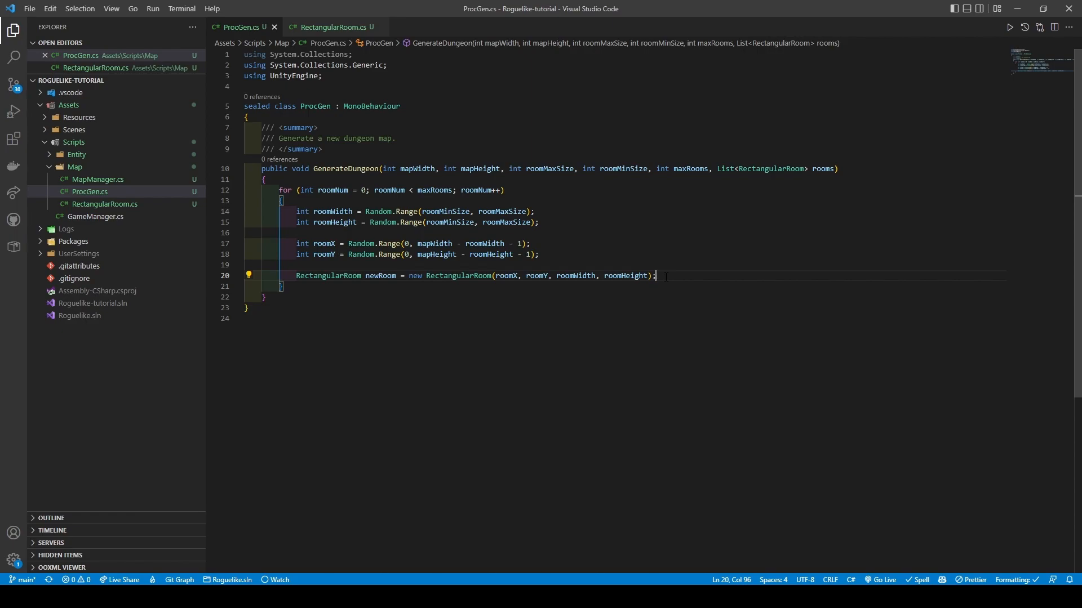
Step: Add a documented Overlaps(List<RectangularRoom>) method using GetBounds().Intersects to RectangularRoom.cs
click(335, 27)
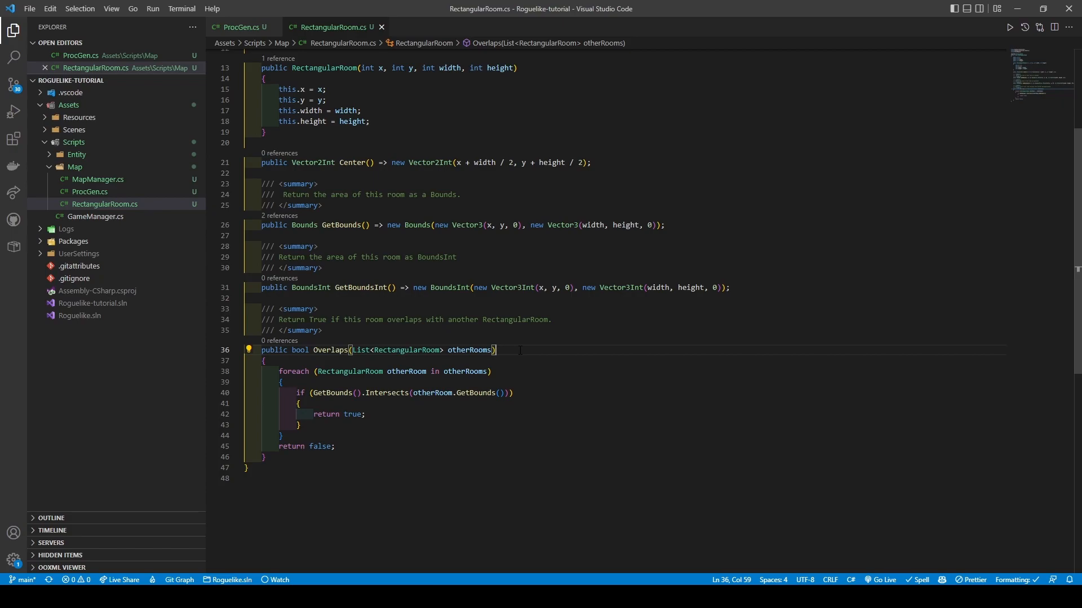
Step: Call CreatePlayer(newRoom.Center()) when Rooms.Count == 0, then add newRoom to rooms
click(237, 27)
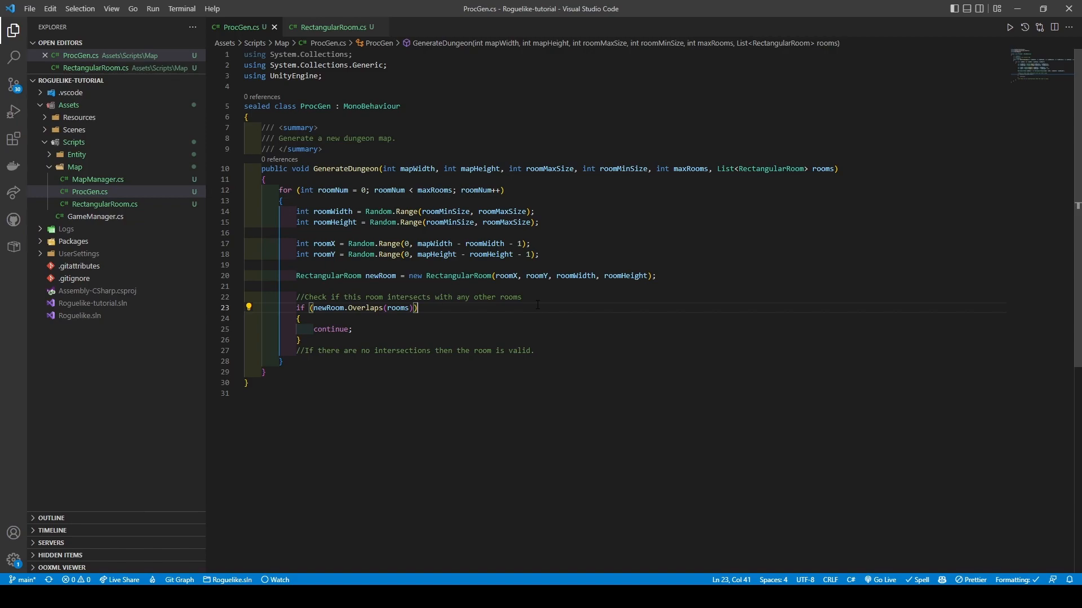
click(590, 350)
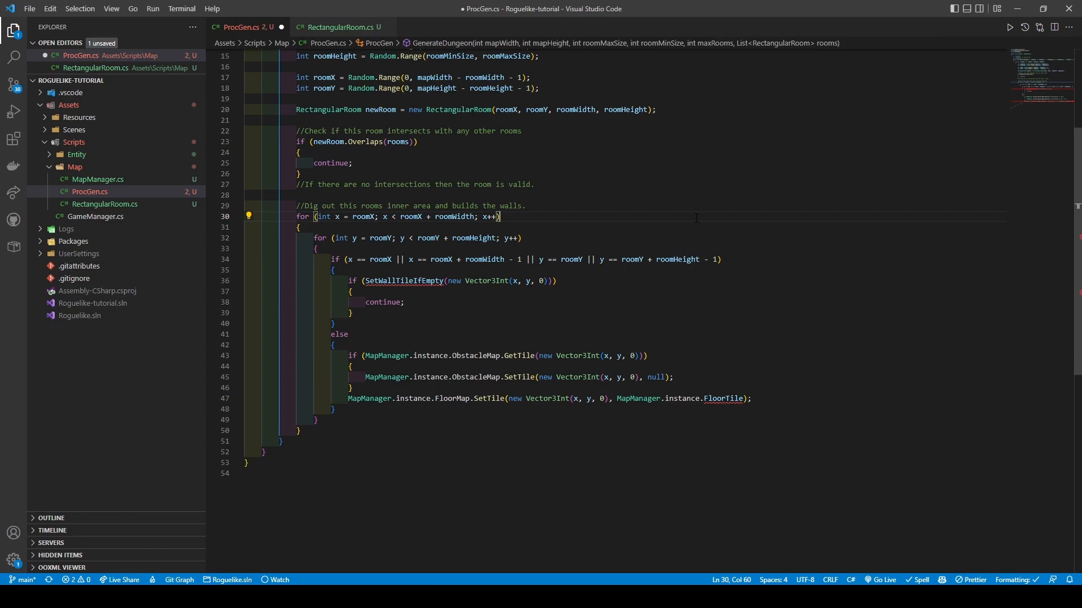
click(557, 280)
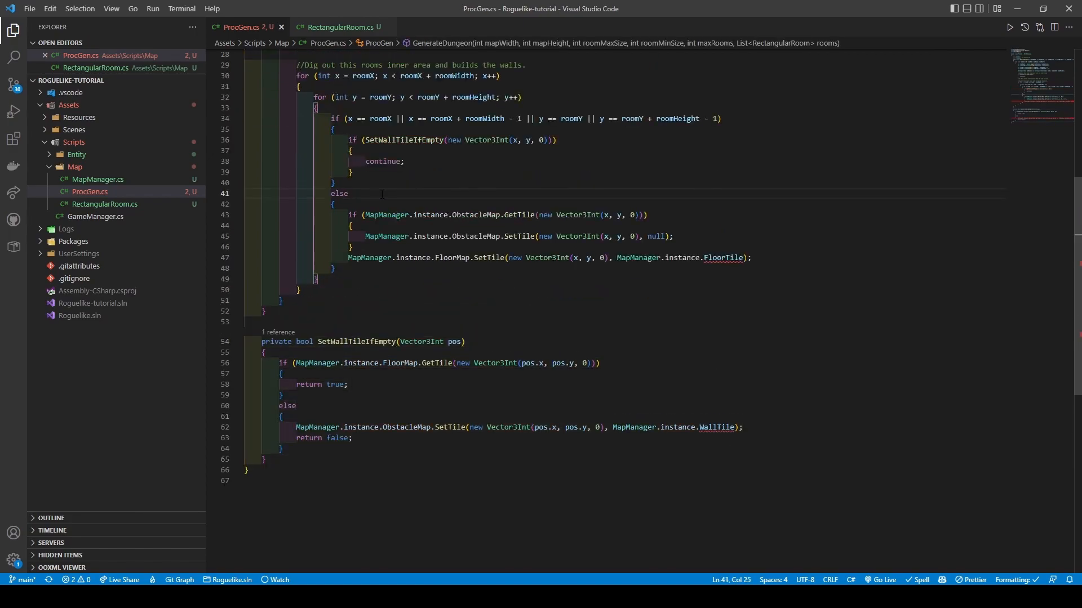
click(348, 194)
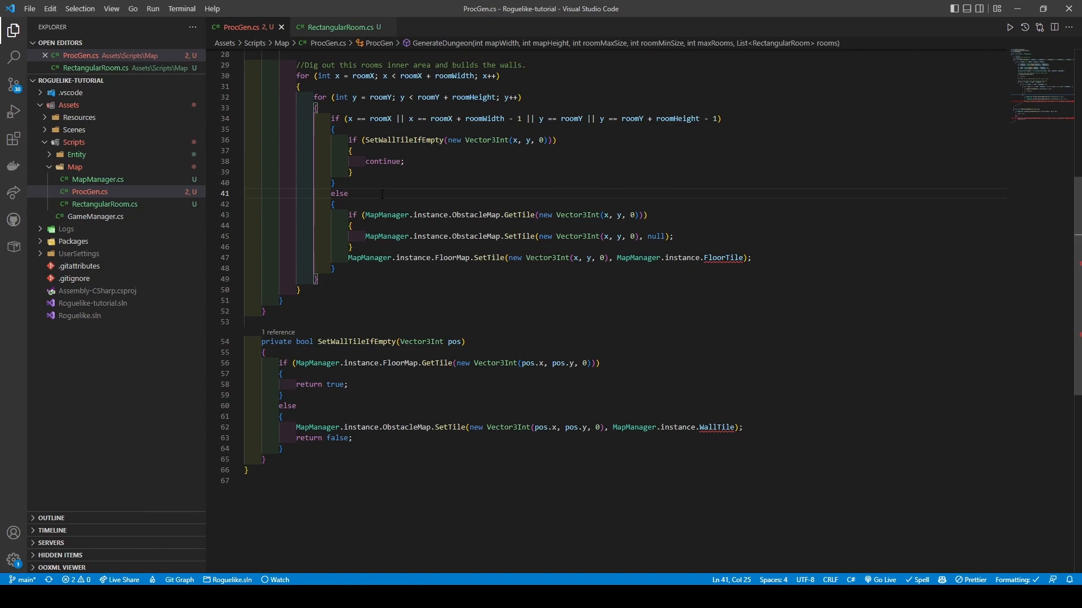
text(if (MapManager.instance.Rooms.Count == 0))
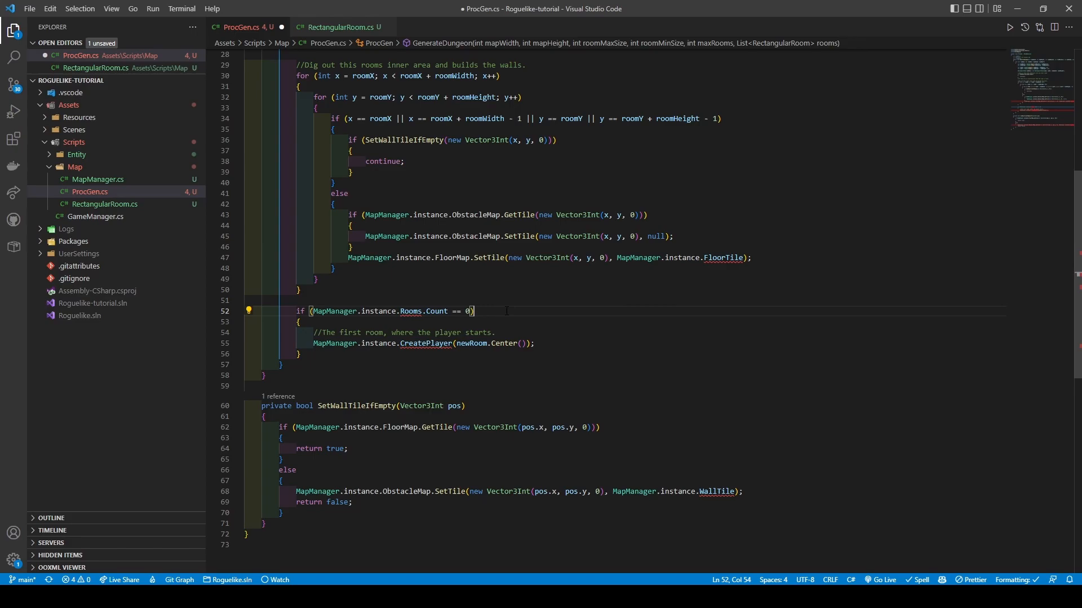
text(rooms.Add(newRoom);)
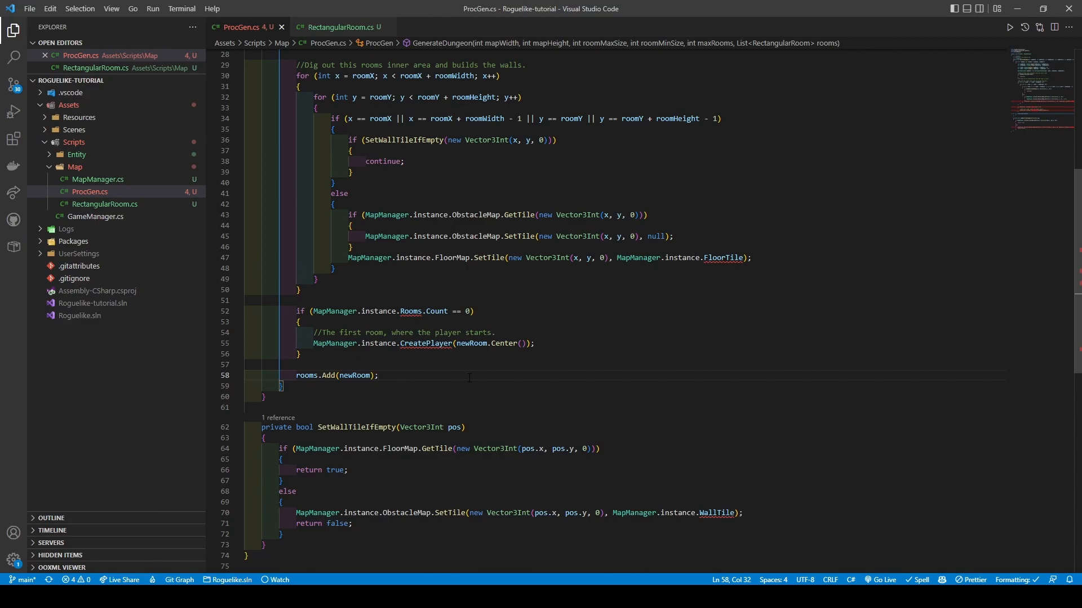
Step: Give MapManager.cs a Rooms getter and a CreatePlayer(Vector2 position) method spawning the Player prefab
click(97, 191)
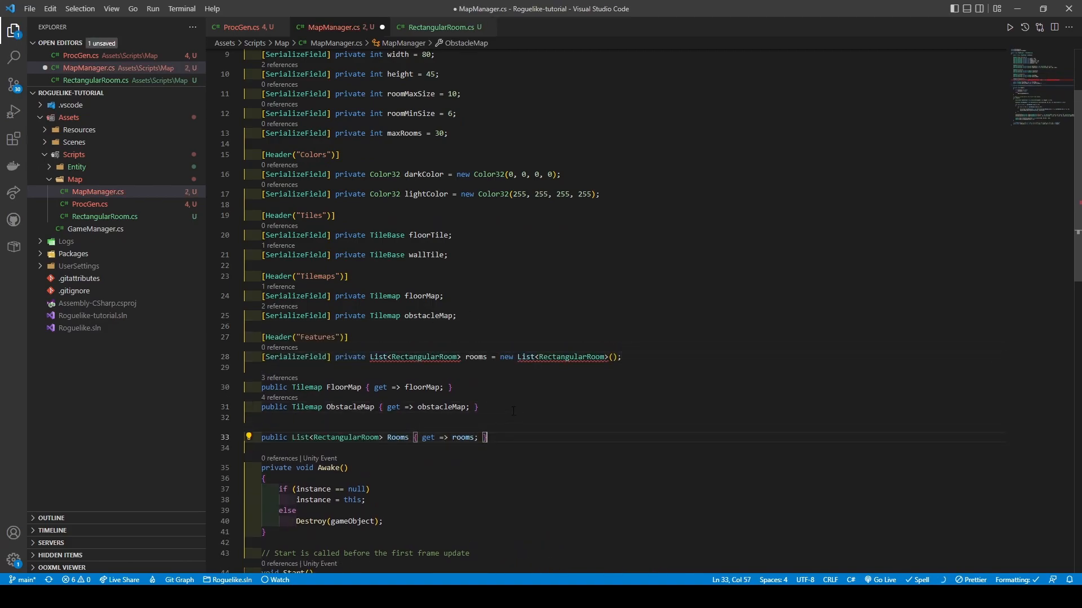
key(ctrl+s)
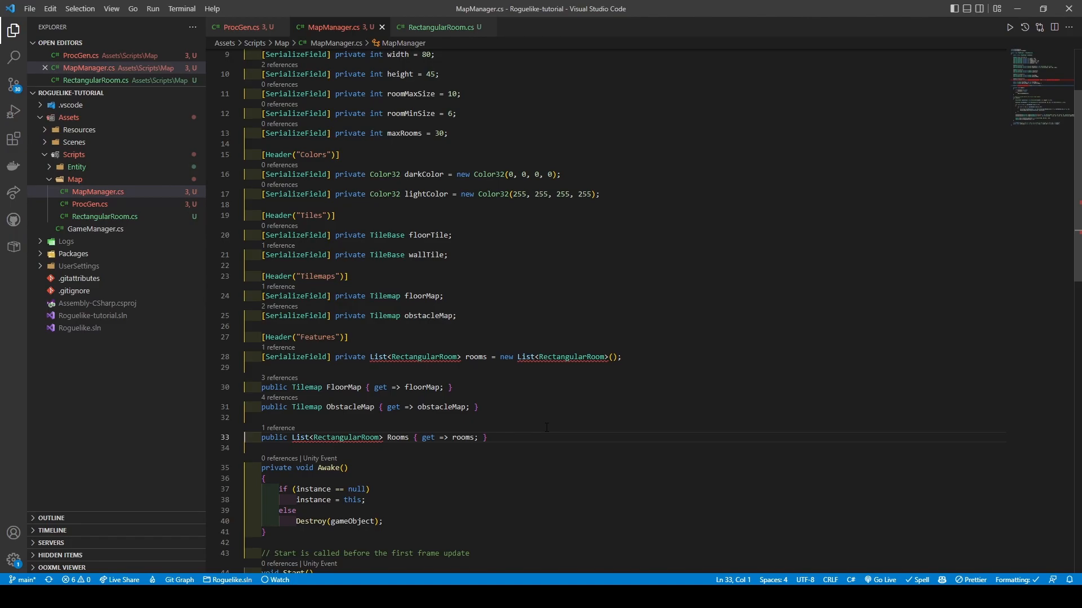
scroll(down, 3)
text(Instantiate(Resources.Load<GameObject>("Player"), new Vector3(position.x + 0.5f, position.y + 0.5f, 0), Quaternion.identity).name = "Player";)
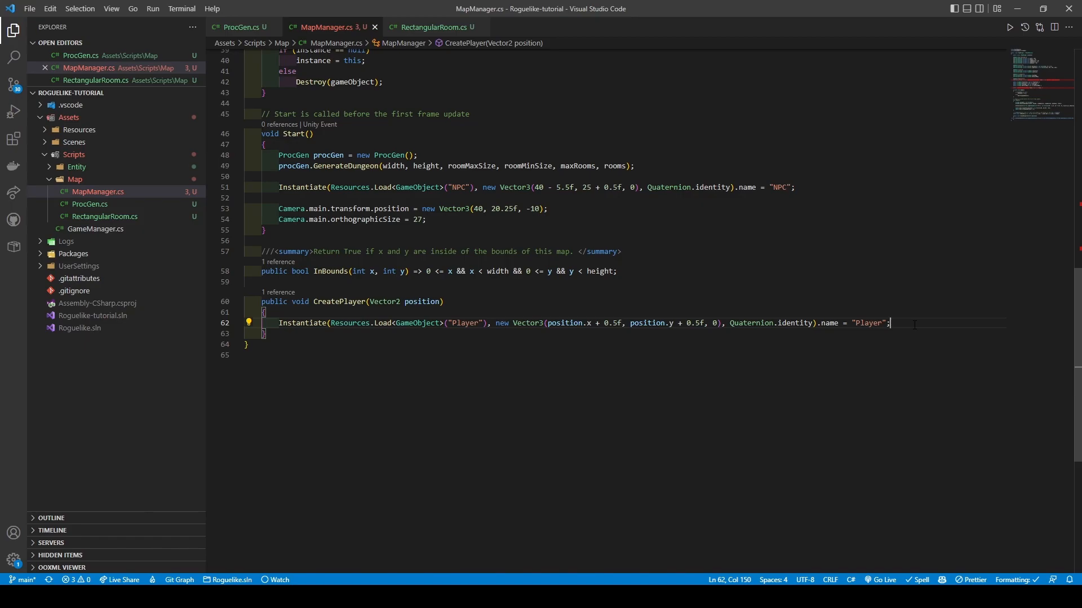
Step: Write TunnelBetween computing both room centres and a tunnelCorner chosen by Random.value < 0.5f
scroll(up, 3)
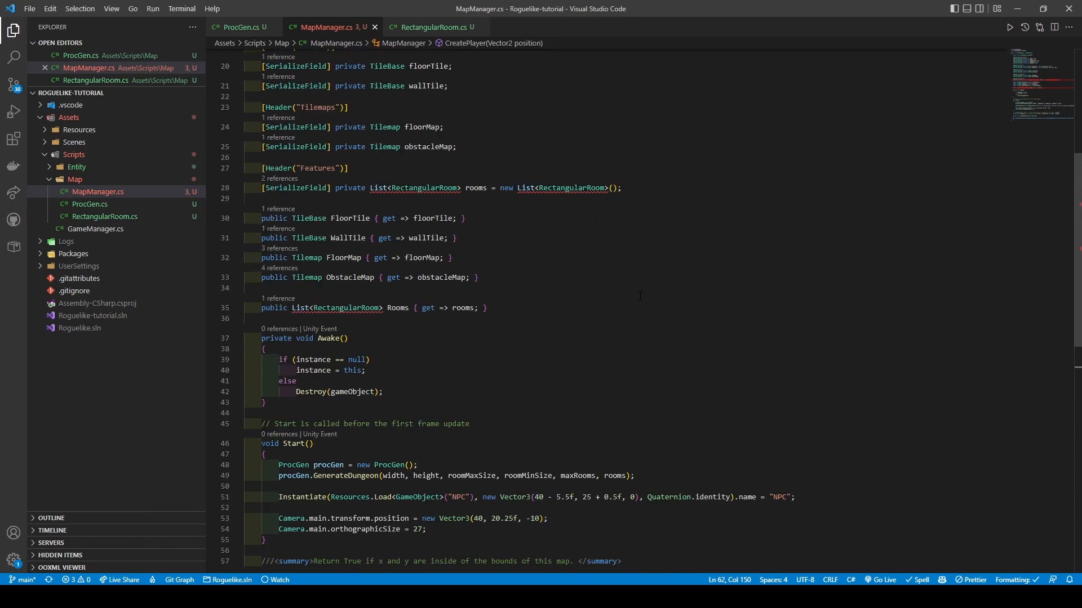
click(240, 27)
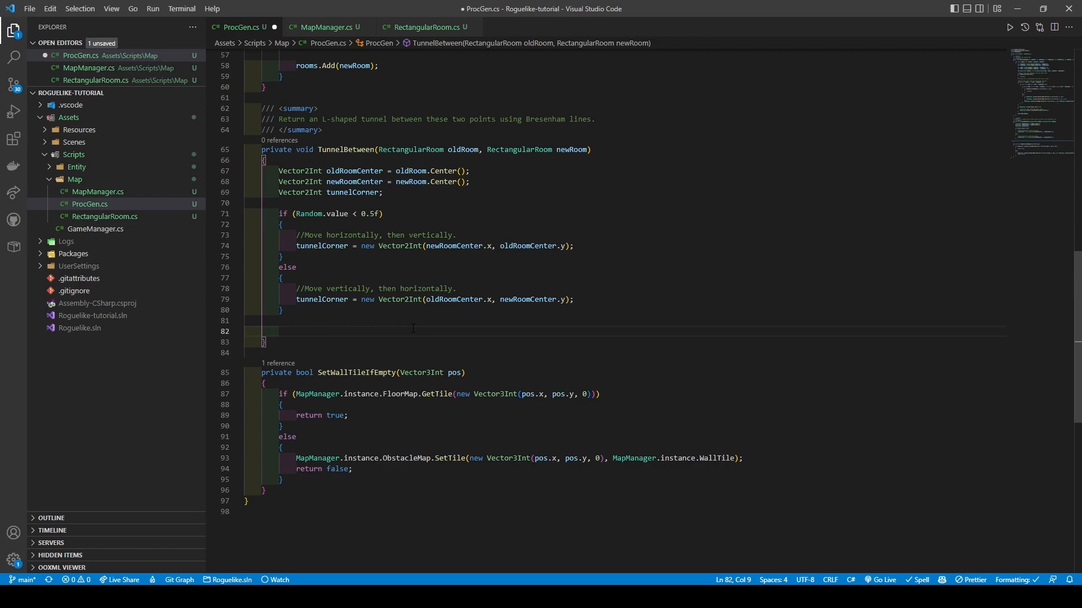
Step: Declare tunnelCoords as a new List<Vector2Int>, add two BresenhamLine calls, and write BresenhamLine
text(List<Vector2Int> tunnelCoords)
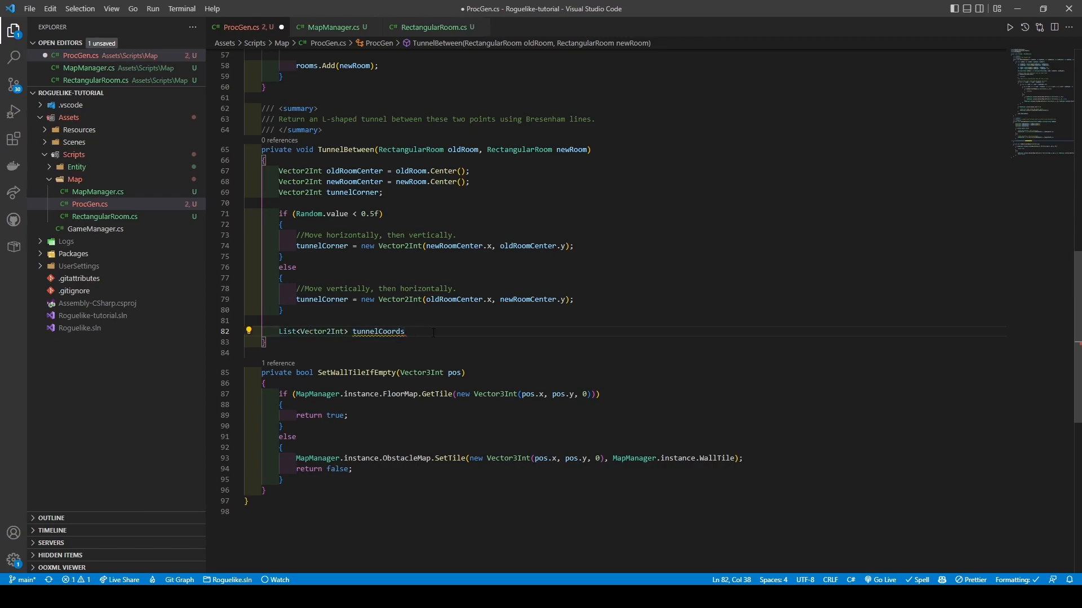
text(= new List<Vector2Int>();)
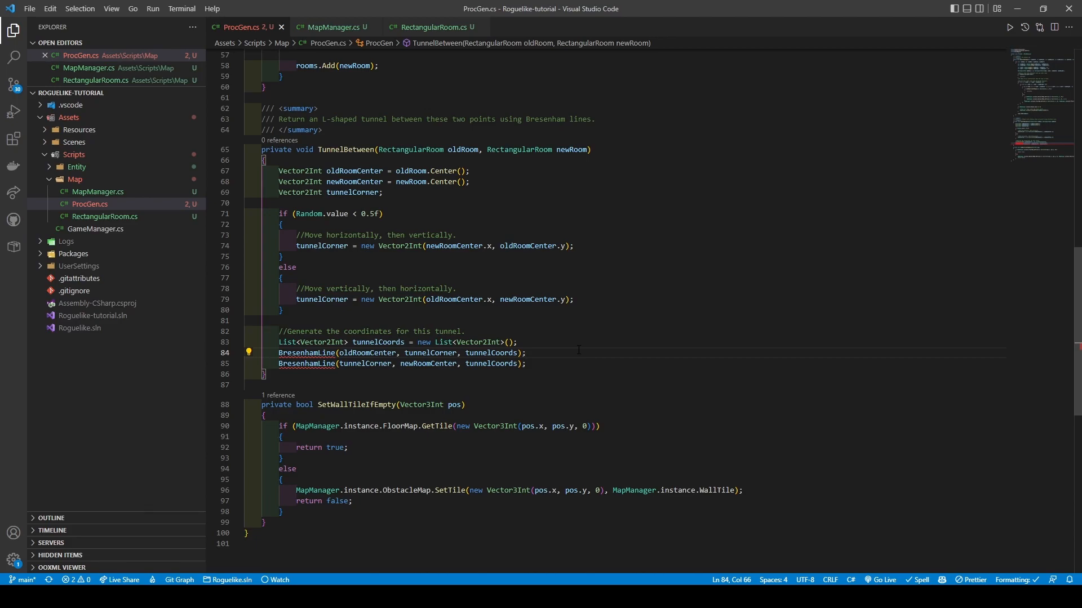
click(528, 363)
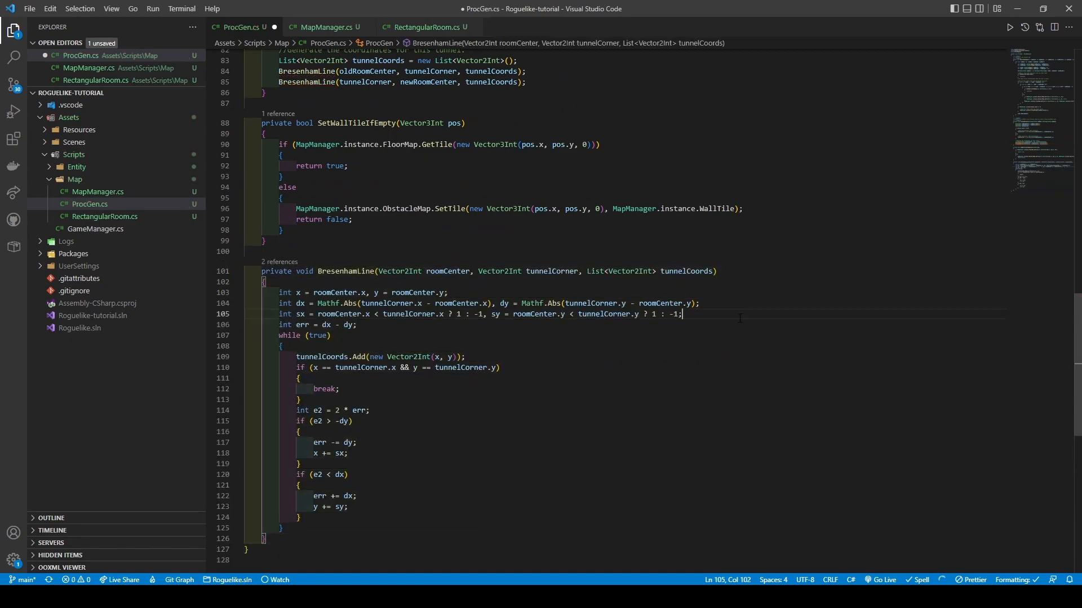
Step: Add a commented 'Set the tiles for this tunnel' for loop over tunnelCoords.Count, body empty
key(ctrl+s)
text(for (int i = 0; i < tunnelCoords.Count; i++)
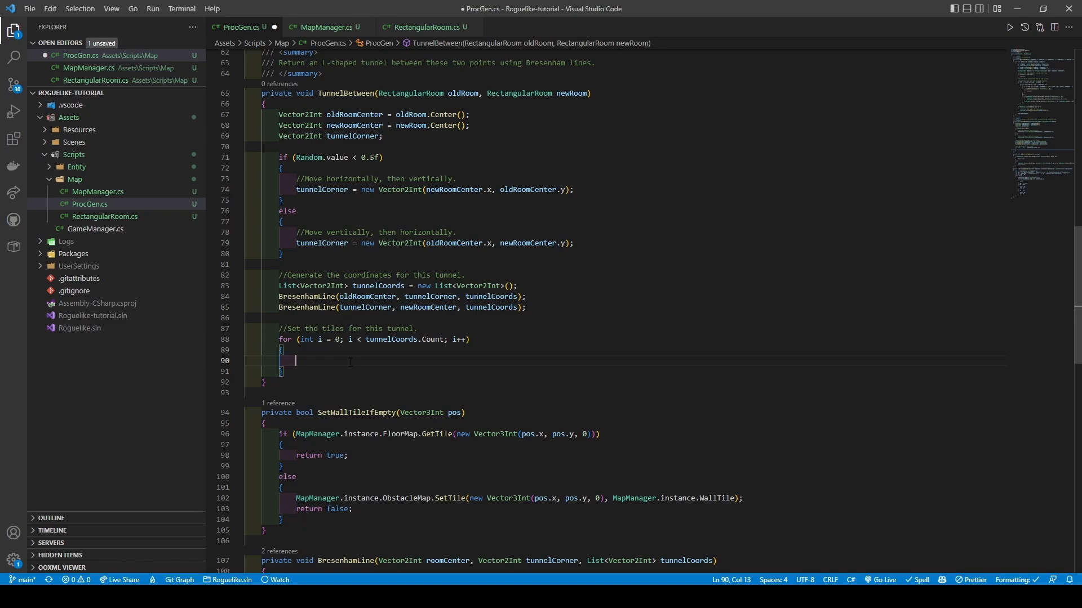
Step: Write the HasTile/SetTile loop clearing obstacles and laying floor and walls per tunnel tile, then run the game
text(if (MapManager.instance.ObstacleMap.HasTile(new Vector3Int(tunnelCoords[i].x, tunnelCoords[i].y, 0))))
text(MapManager.instance.ObstacleMap.SetTile(new Vector3Int(tunnelCoords[i].x, tunnelCoords[i].y, 0), null);)
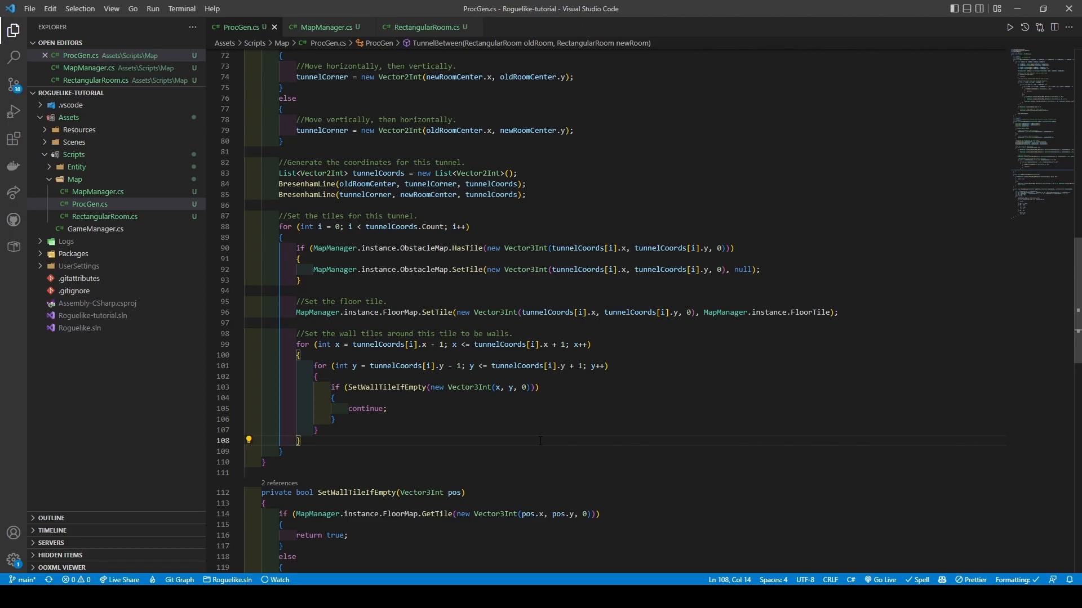
scroll(up, 3)
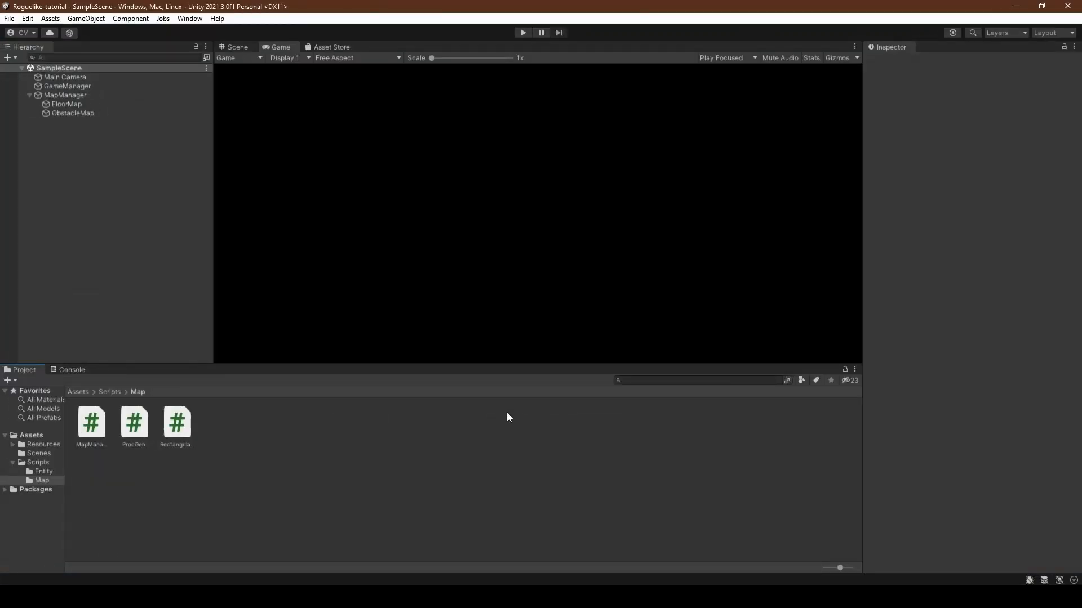
click(523, 32)
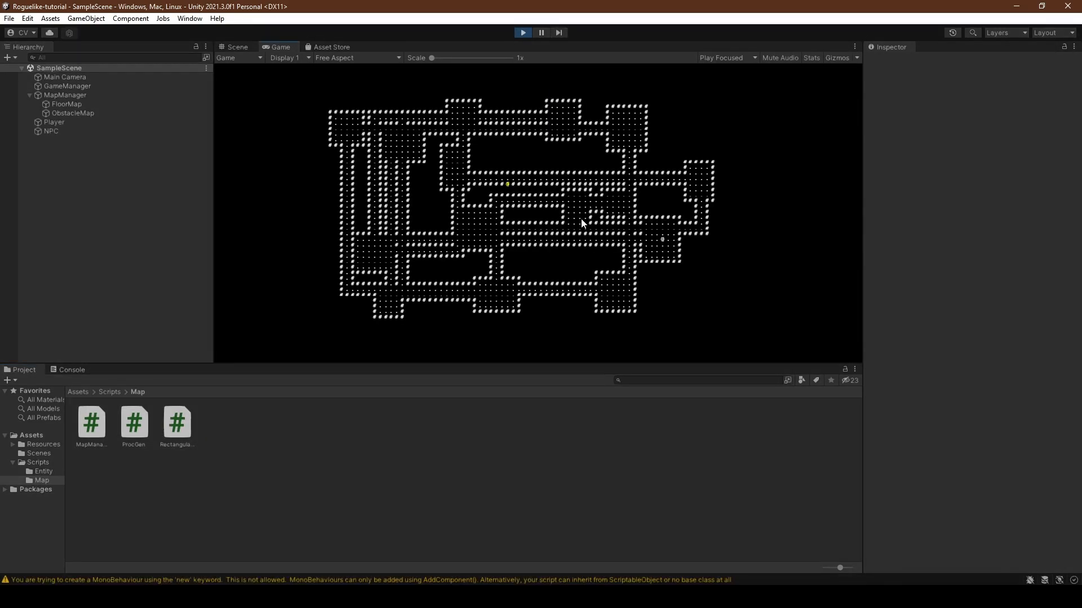